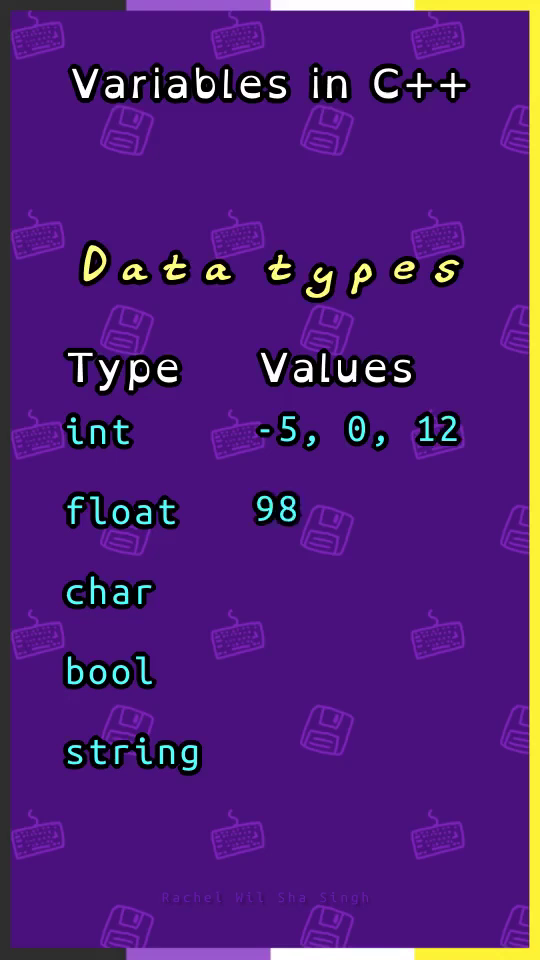
pyautogui.write('.5, 1.23')
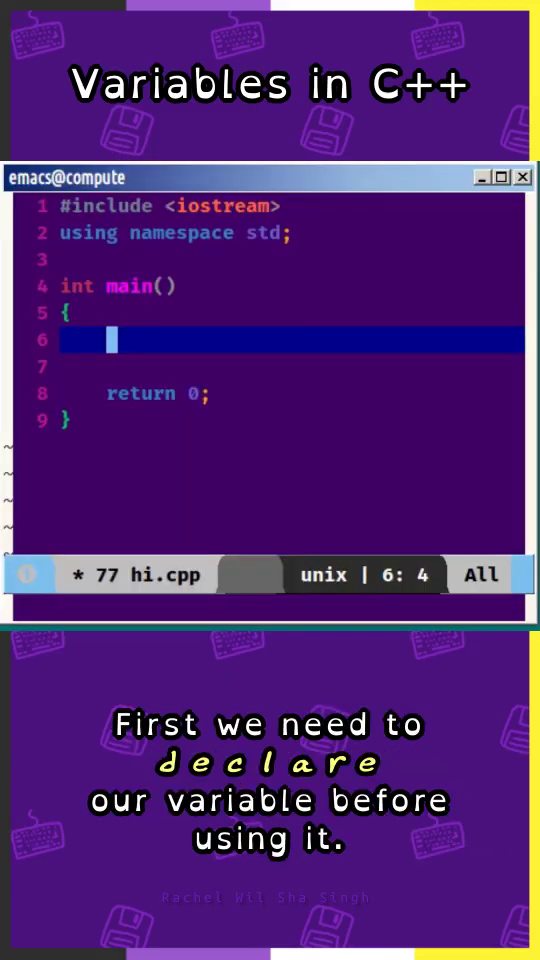
pyautogui.write('int number;')
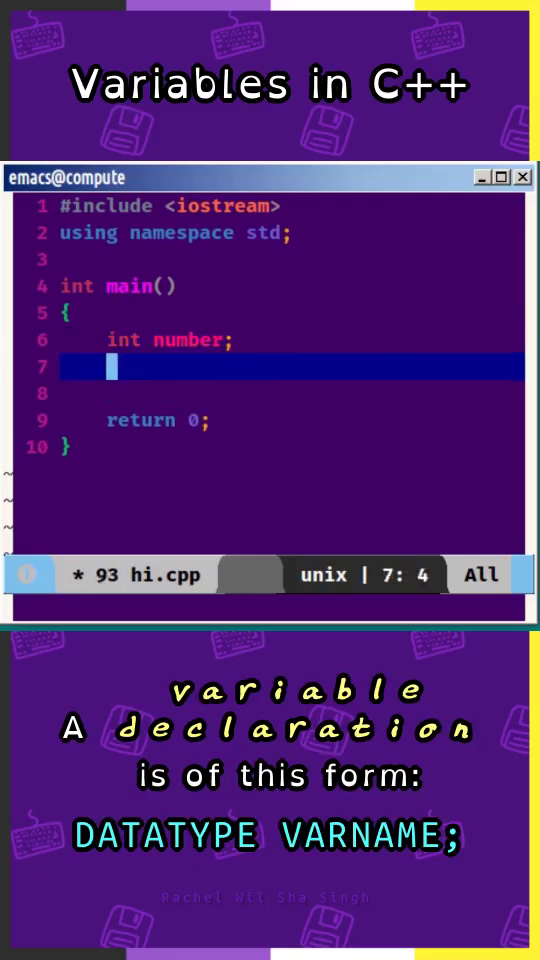
pyautogui.write('string name;')
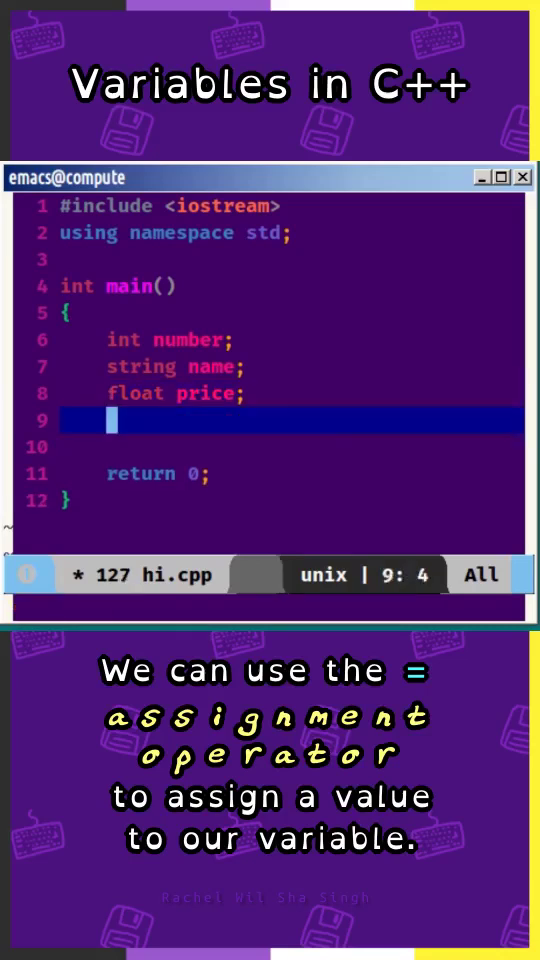
pyautogui.write('price = 9.95;')
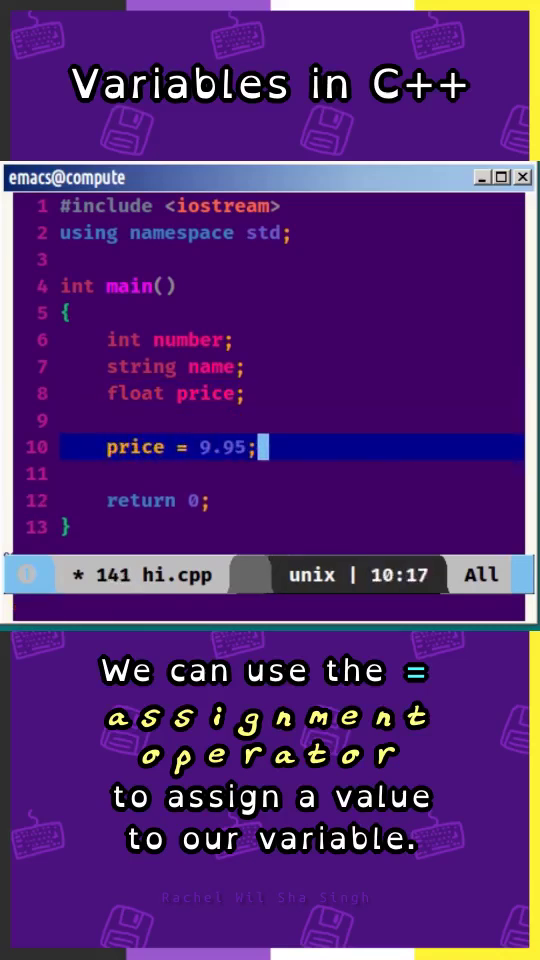
pyautogui.write('name = "";')
pyautogui.write('number =')
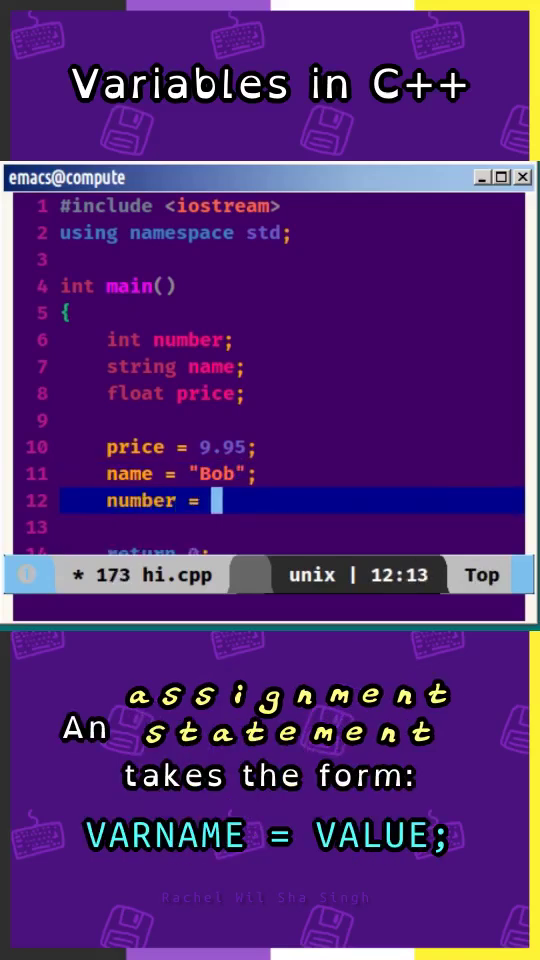
pyautogui.write('1234;')
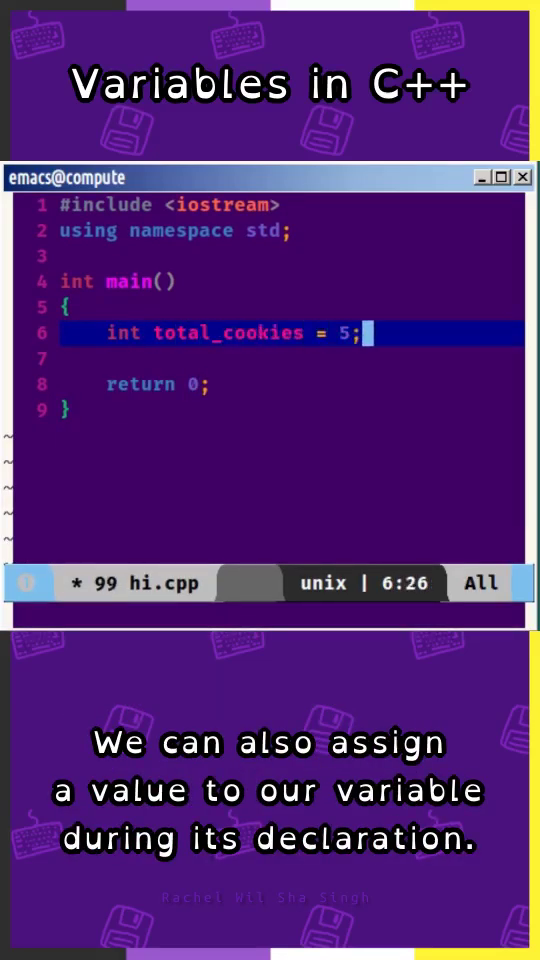
pyautogui.write('float price = 2.99;')
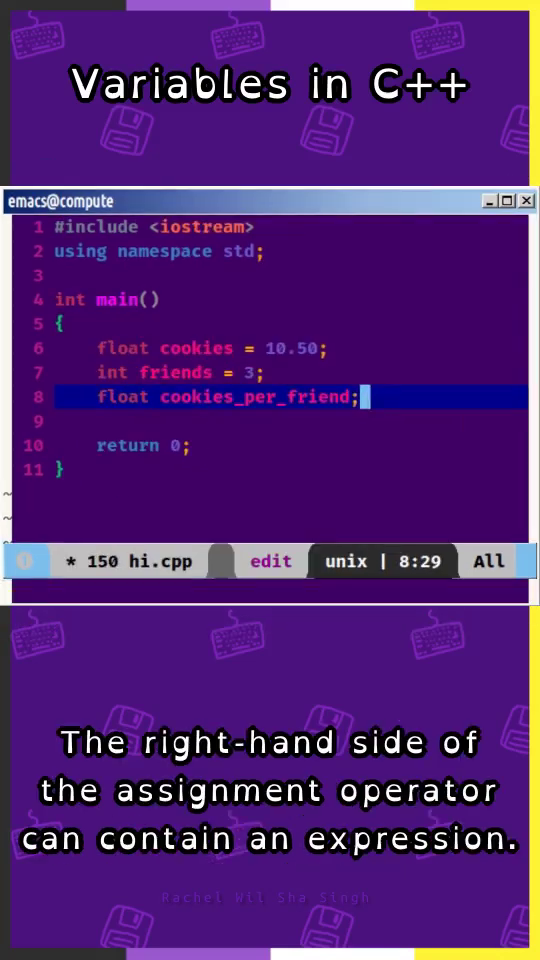
pyautogui.write('cookie')
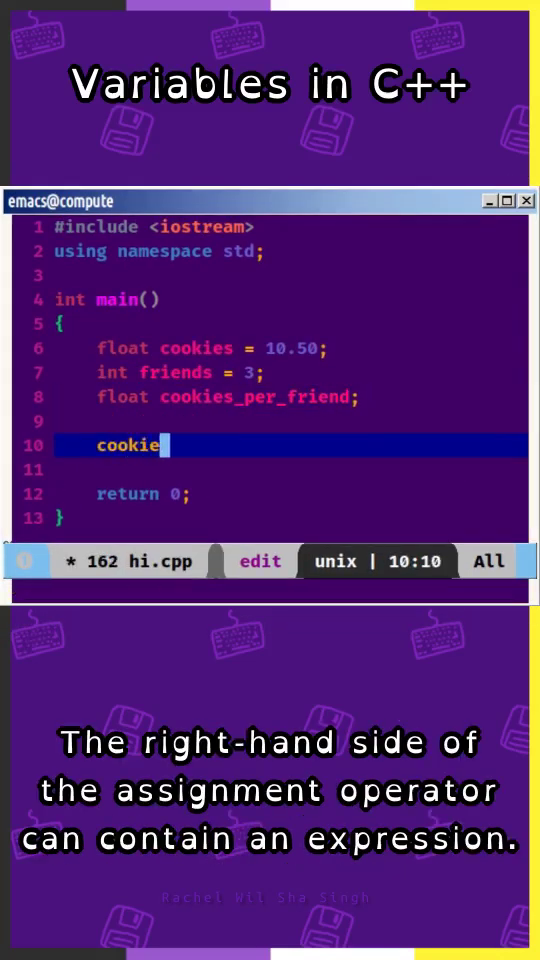
pyautogui.write('s_per_friend')
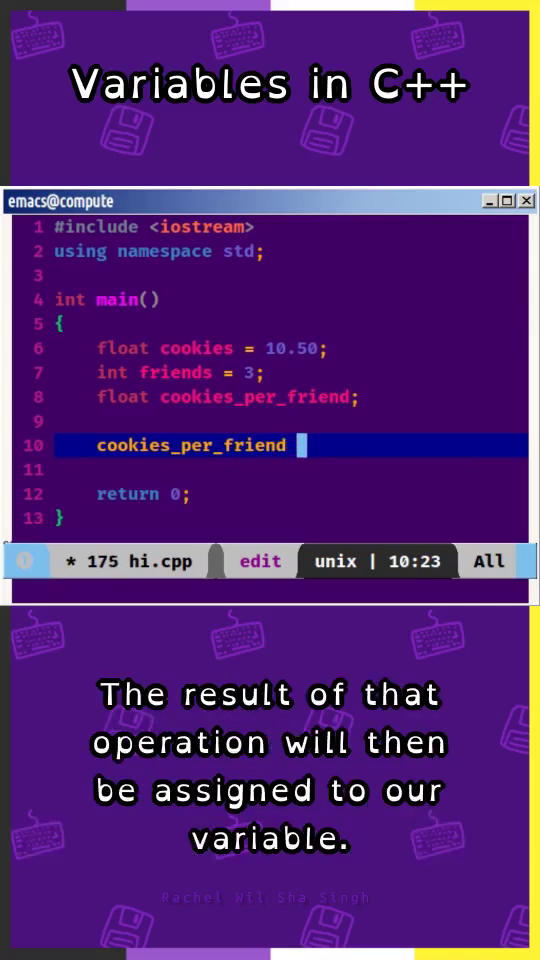